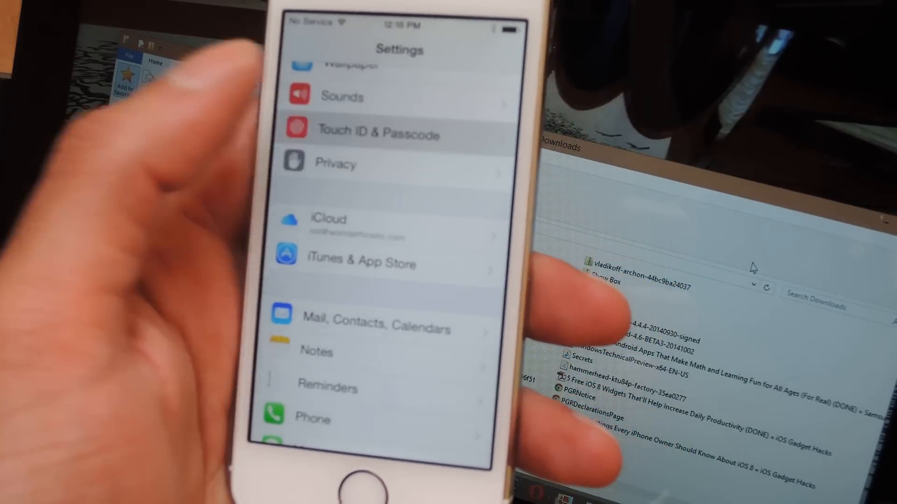
Step: Go into the iCloud page of iOS Settings on the iPhone
click(377, 133)
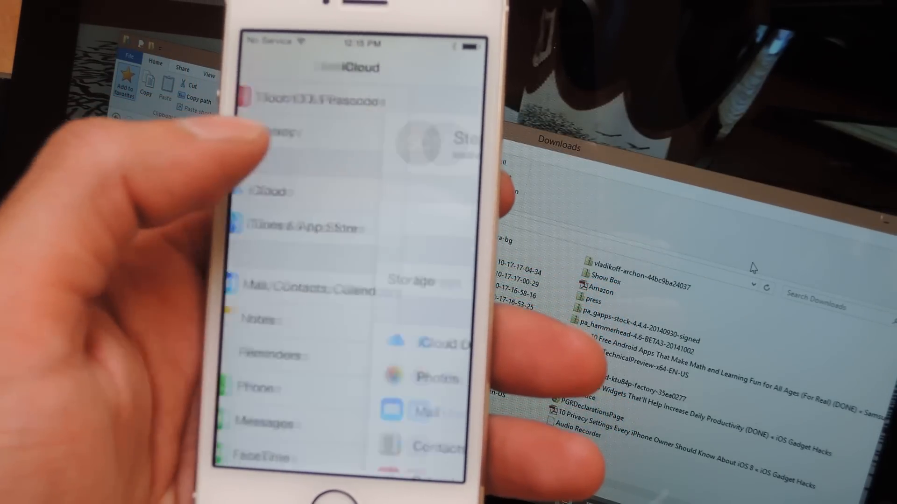
scroll(down, 3)
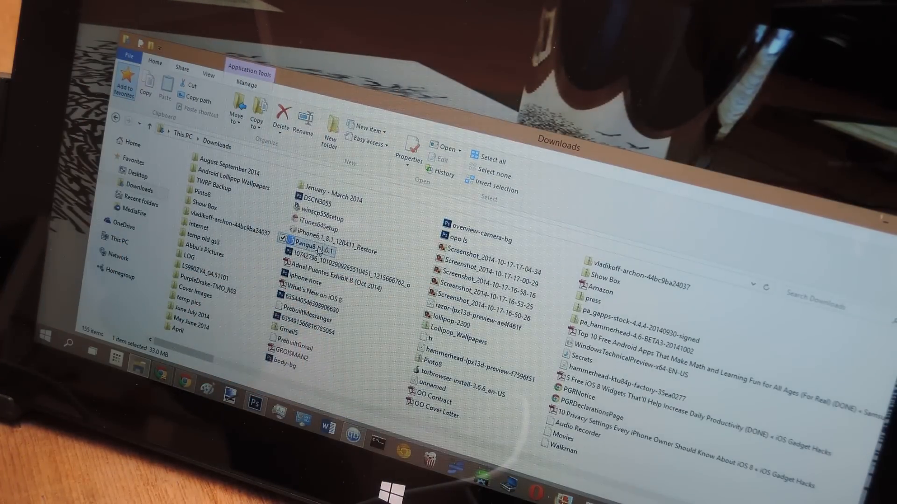
Step: Run the downloaded Pangu8 file from Downloads so it detects the iPhone 5s
right_click(317, 242)
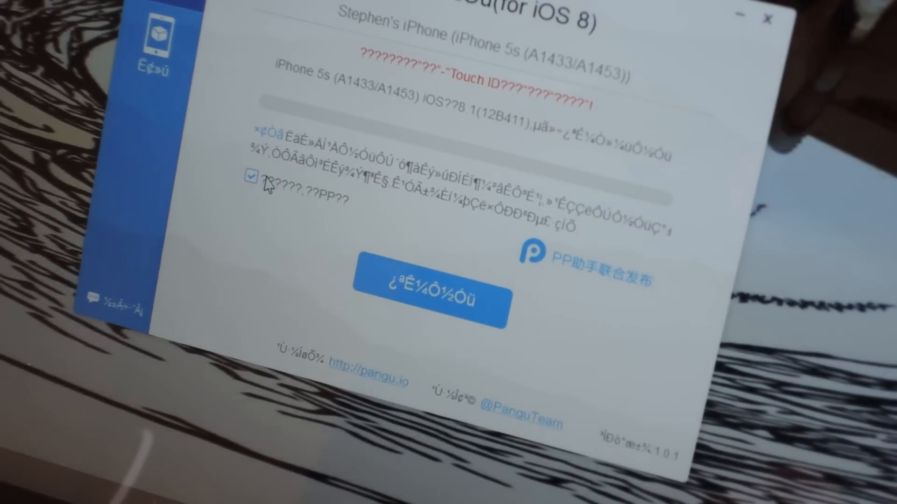
mouse_move(240, 160)
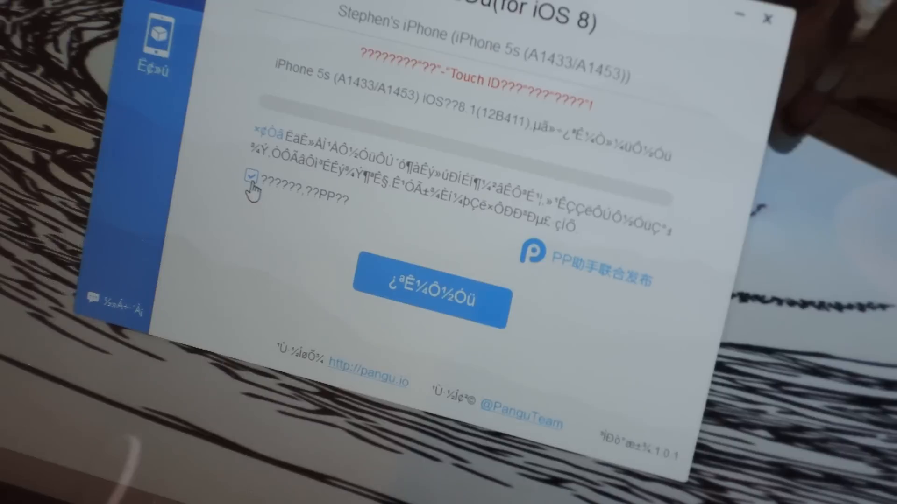
Step: Uncheck the PP install option and start the jailbreak on the iPhone 5s
click(251, 177)
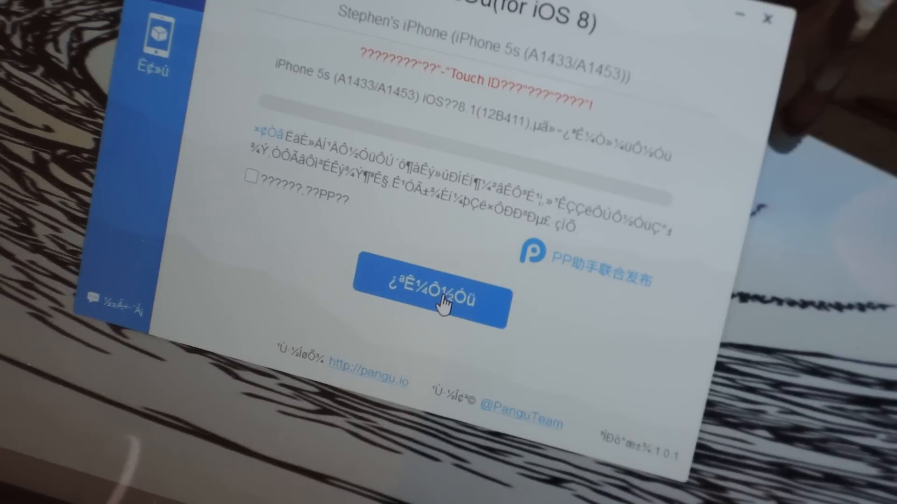
click(432, 299)
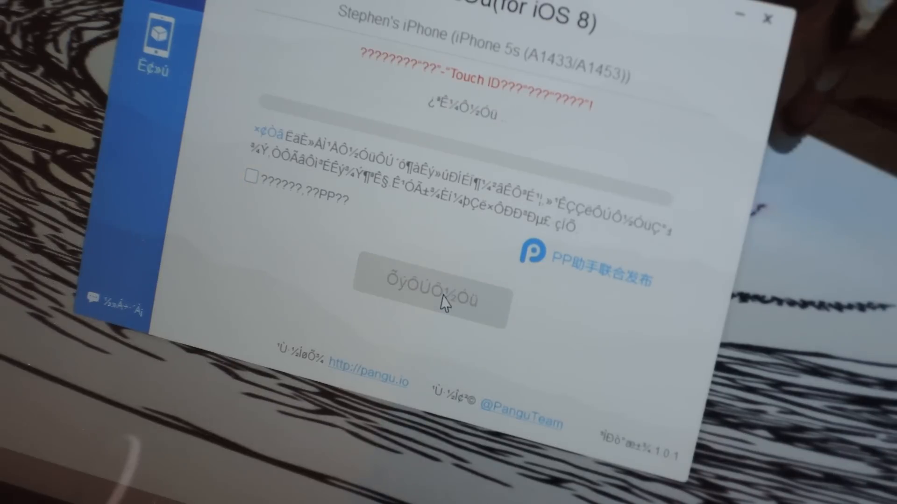